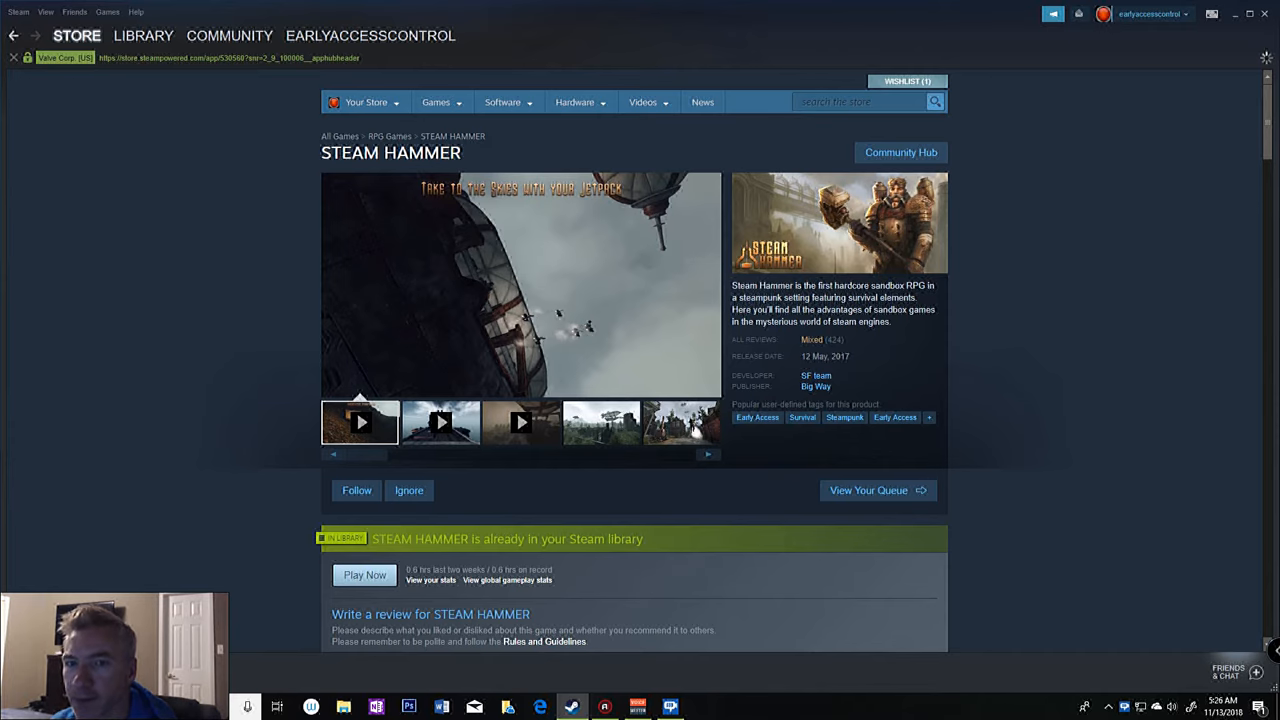
Step: Scroll the Steam Hammer store page and launch the game via Play Now
{"action": "scroll", "scroll_direction": "down", "scroll_amount": 3}
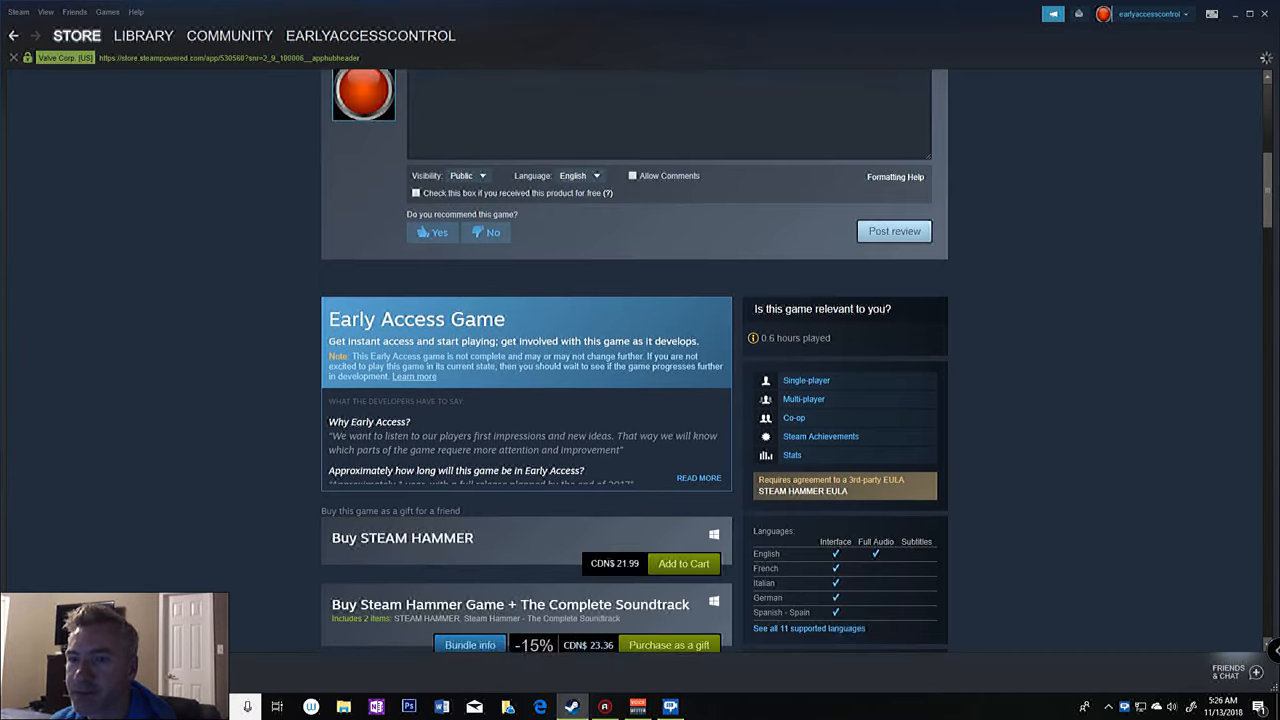
{"action": "scroll", "scroll_direction": "up", "scroll_amount": 3}
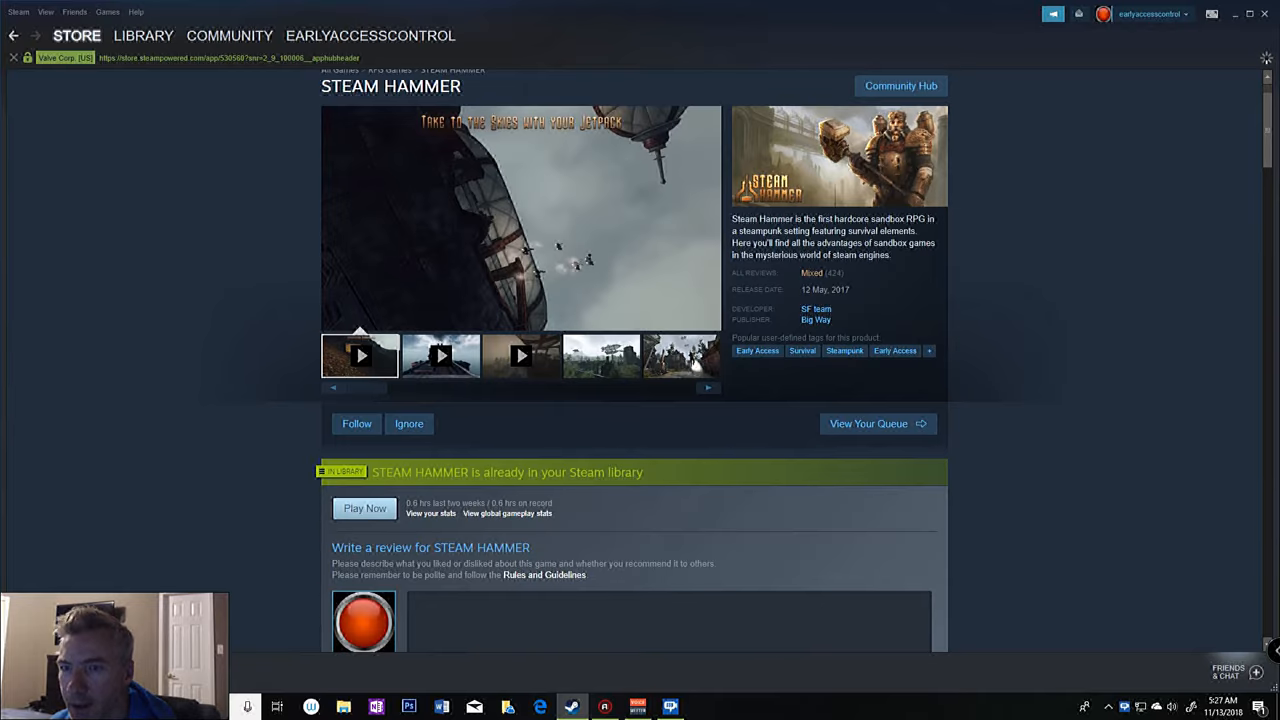
{"action": "scroll", "scroll_direction": "down", "scroll_amount": 3}
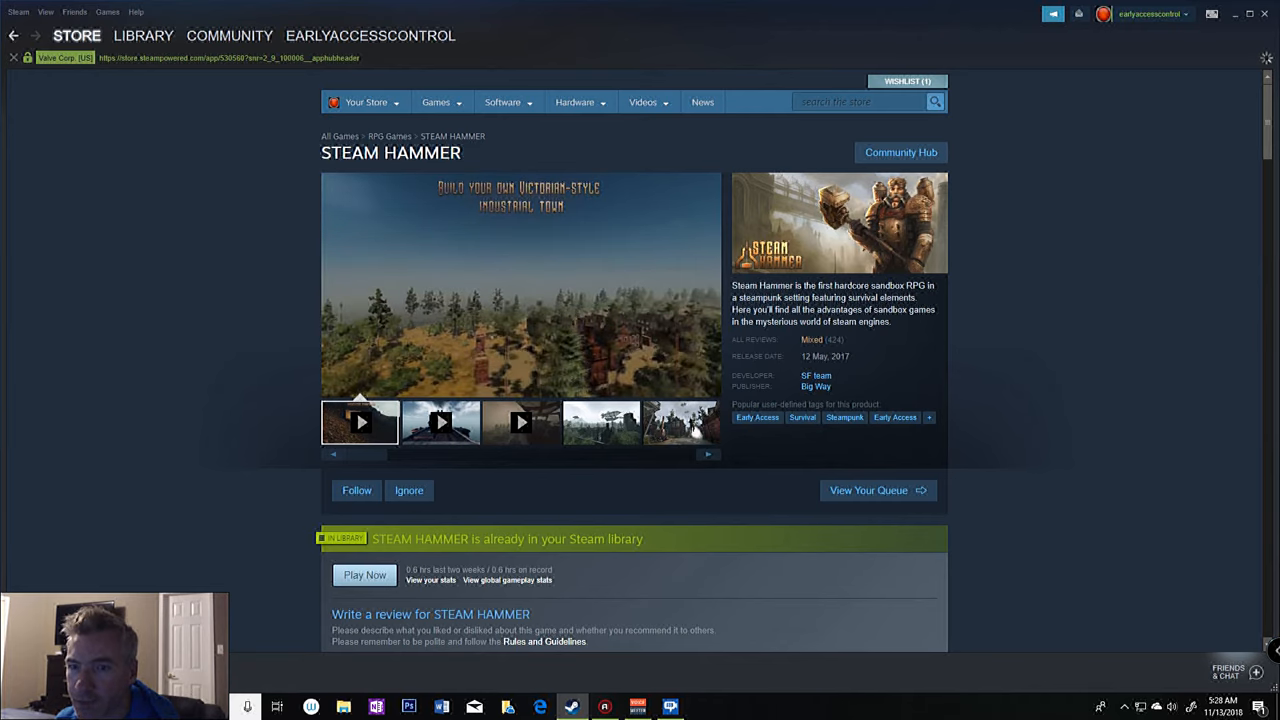
{"action": "left_click", "coordinate": [520, 420]}
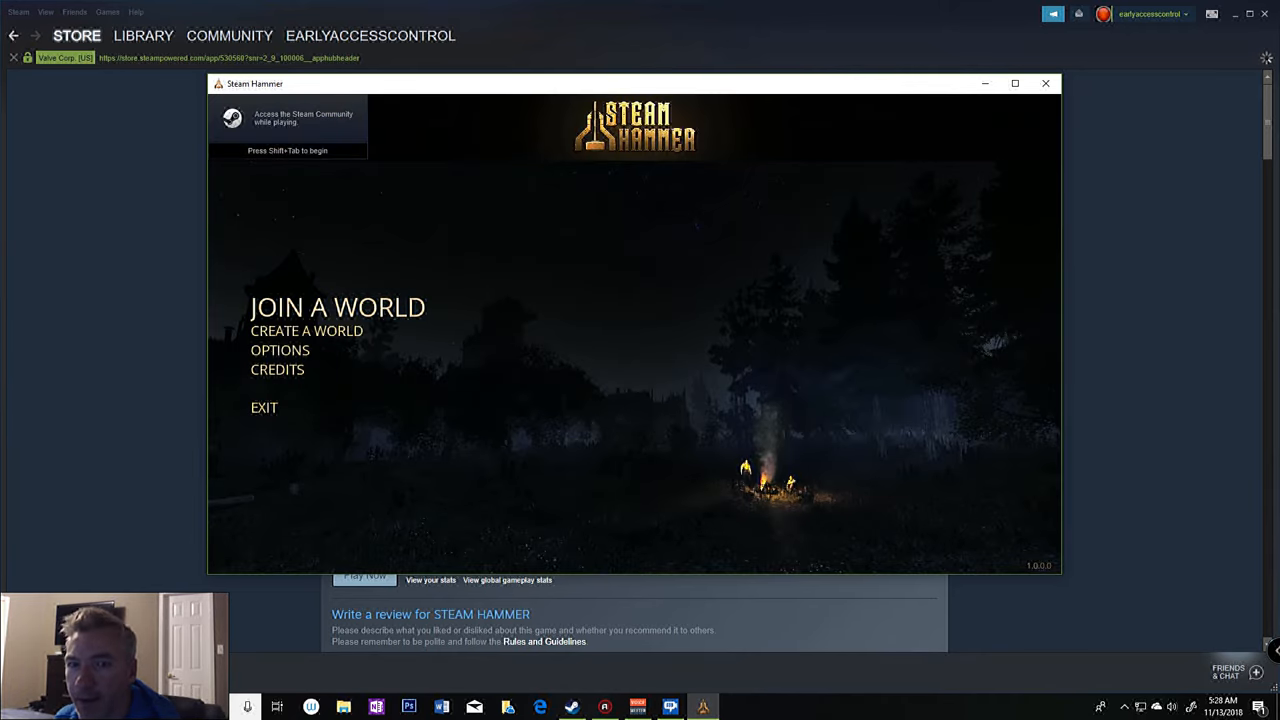
Step: Join a world on (US) Official Server DFW 3, which times out
{"action": "left_click", "coordinate": [336, 308]}
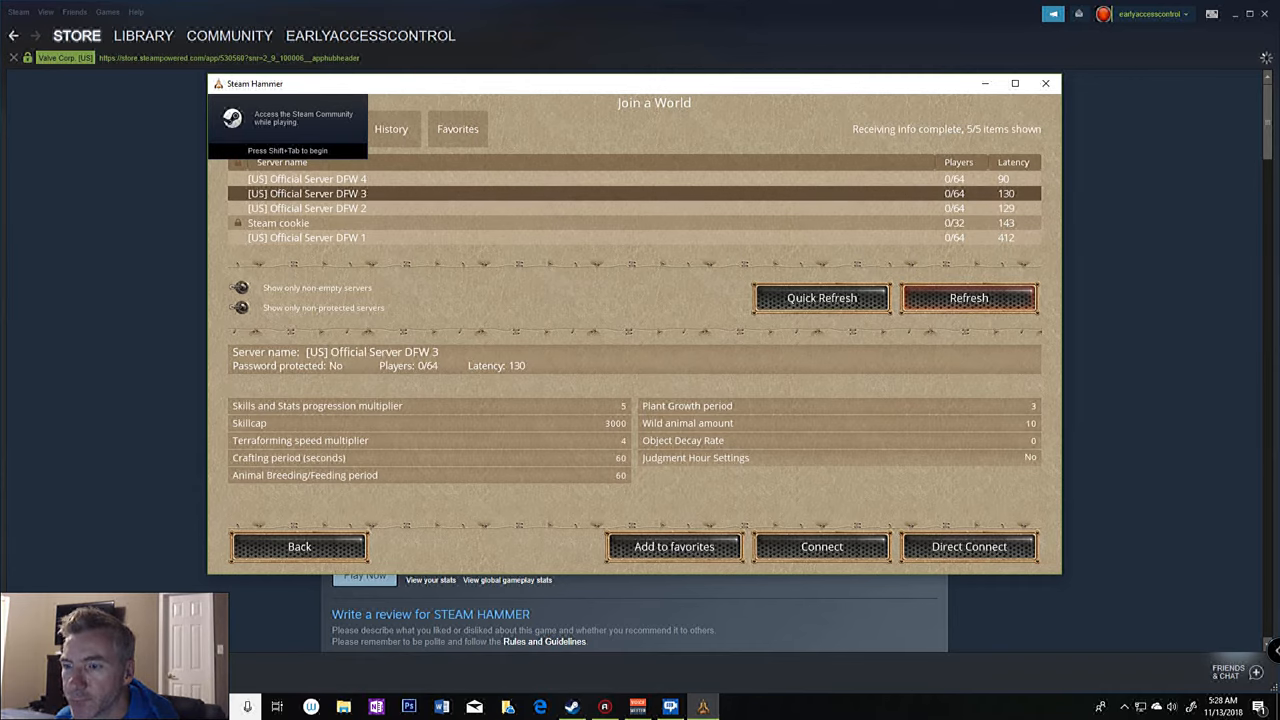
{"action": "left_click", "coordinate": [820, 546]}
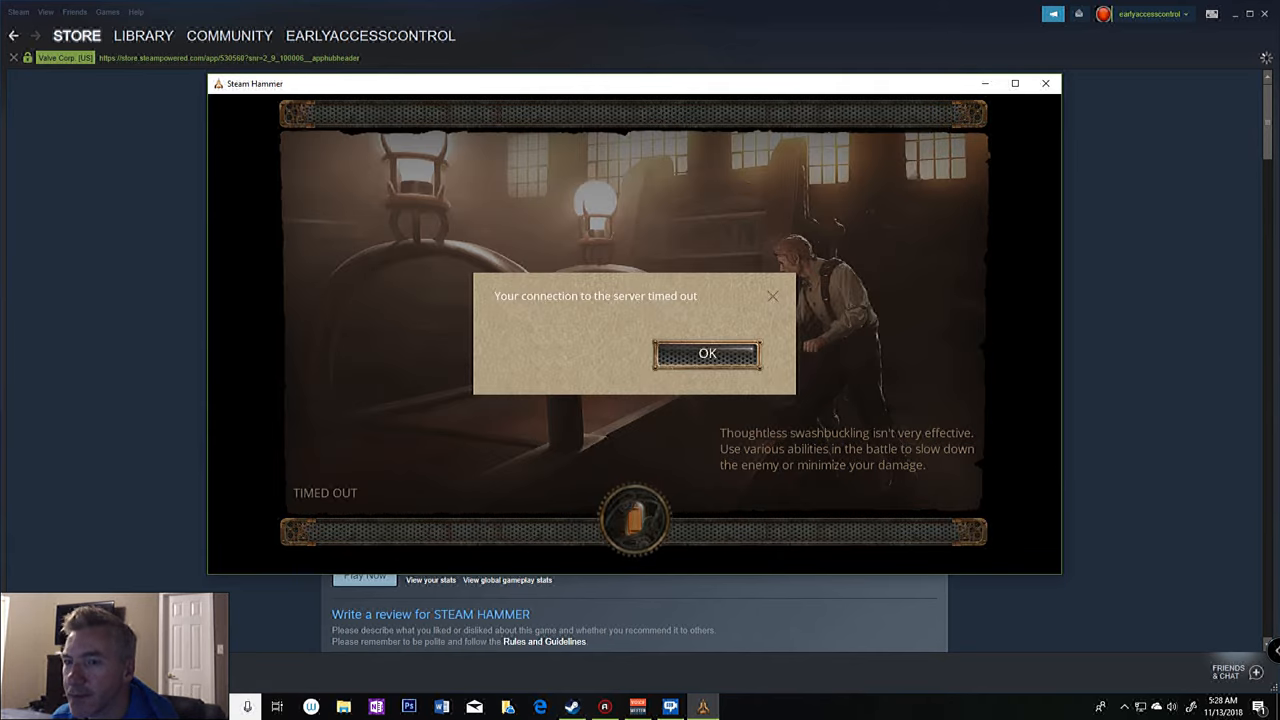
Step: Dismiss the timed-out message and exit Steam Hammer through Options, confirming with Yes
{"action": "left_click", "coordinate": [706, 352]}
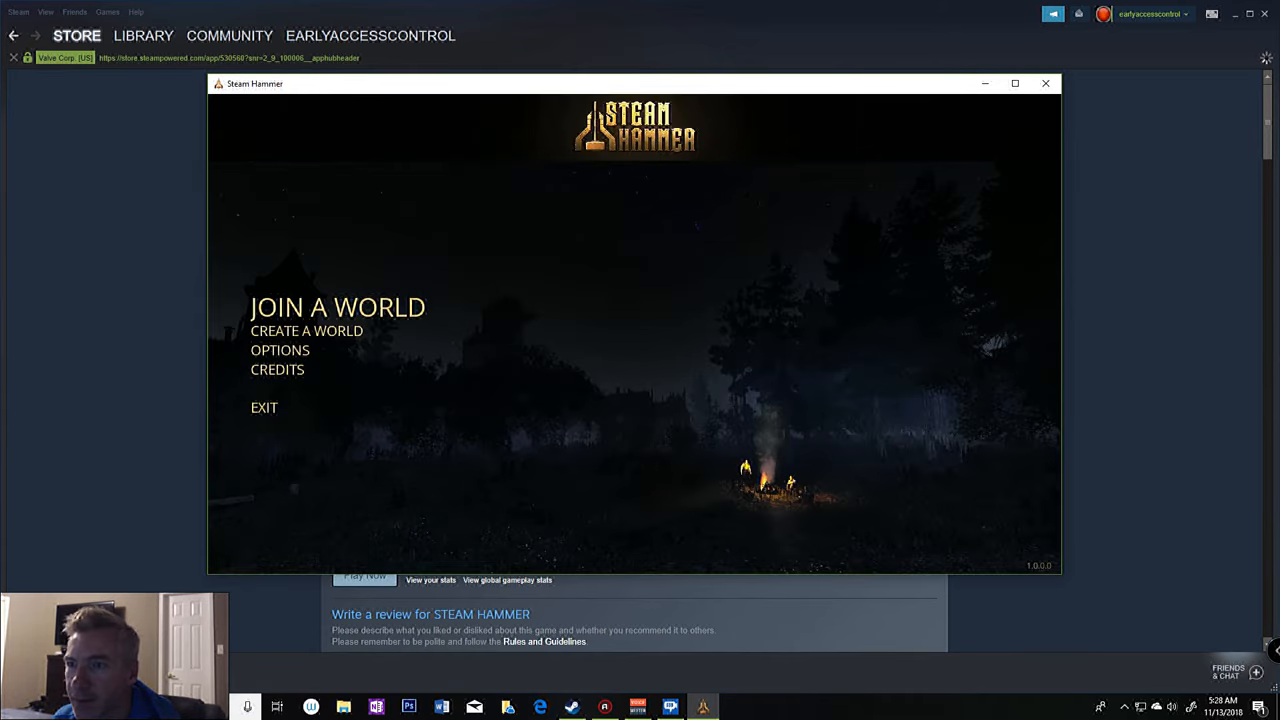
{"action": "left_click", "coordinate": [280, 350]}
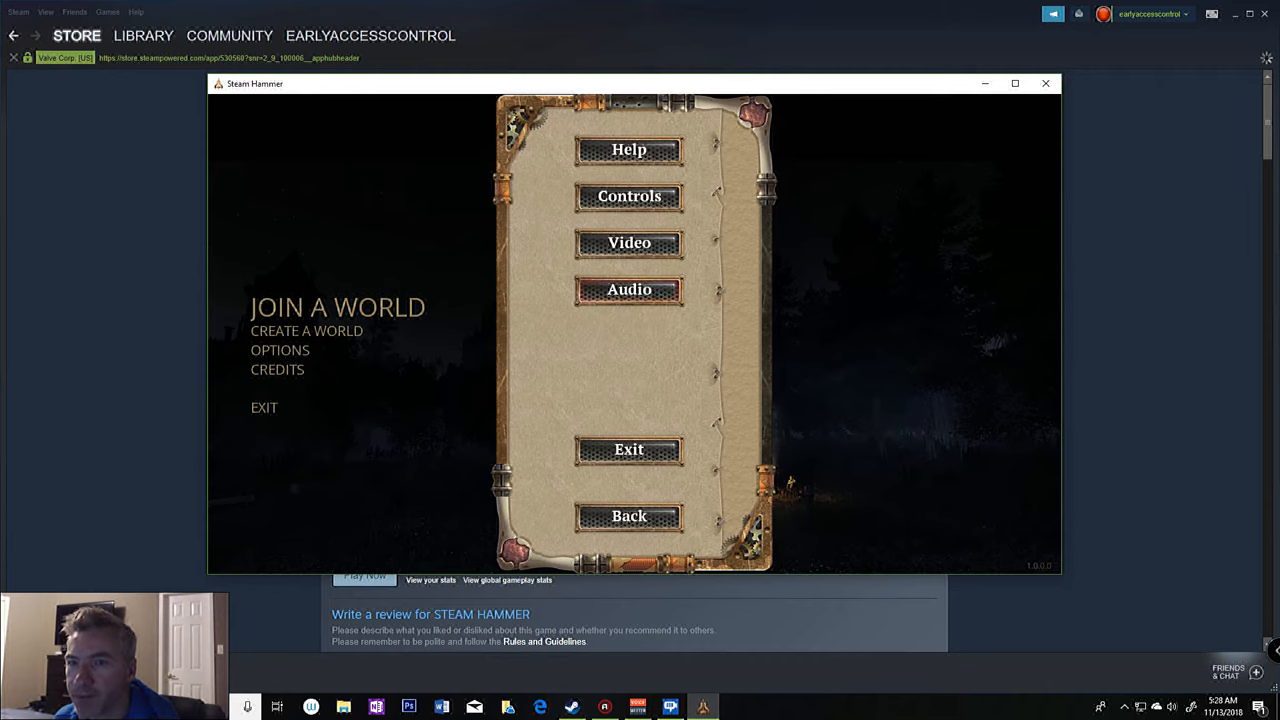
{"action": "left_click", "coordinate": [628, 448]}
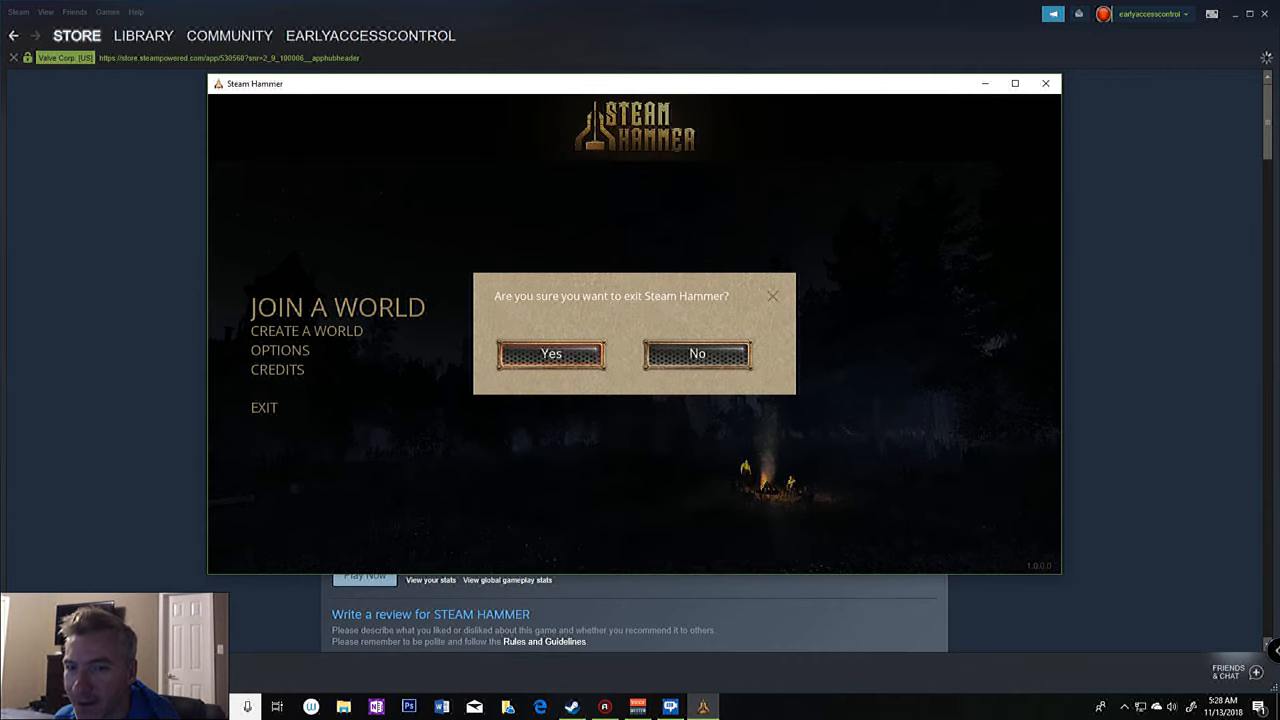
{"action": "left_click", "coordinate": [550, 354]}
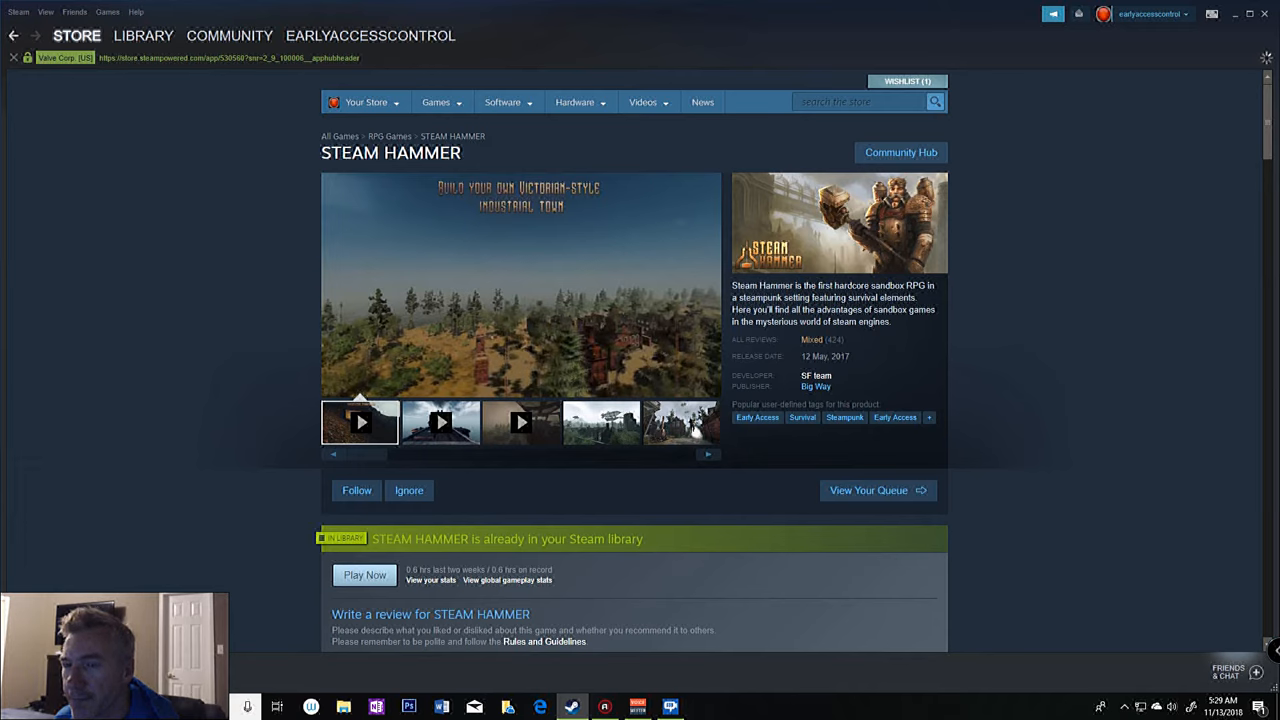
Step: Go from the store page to the Steam Hammer Community Hub's Discussions listing
{"action": "scroll", "scroll_direction": "down", "scroll_amount": 3}
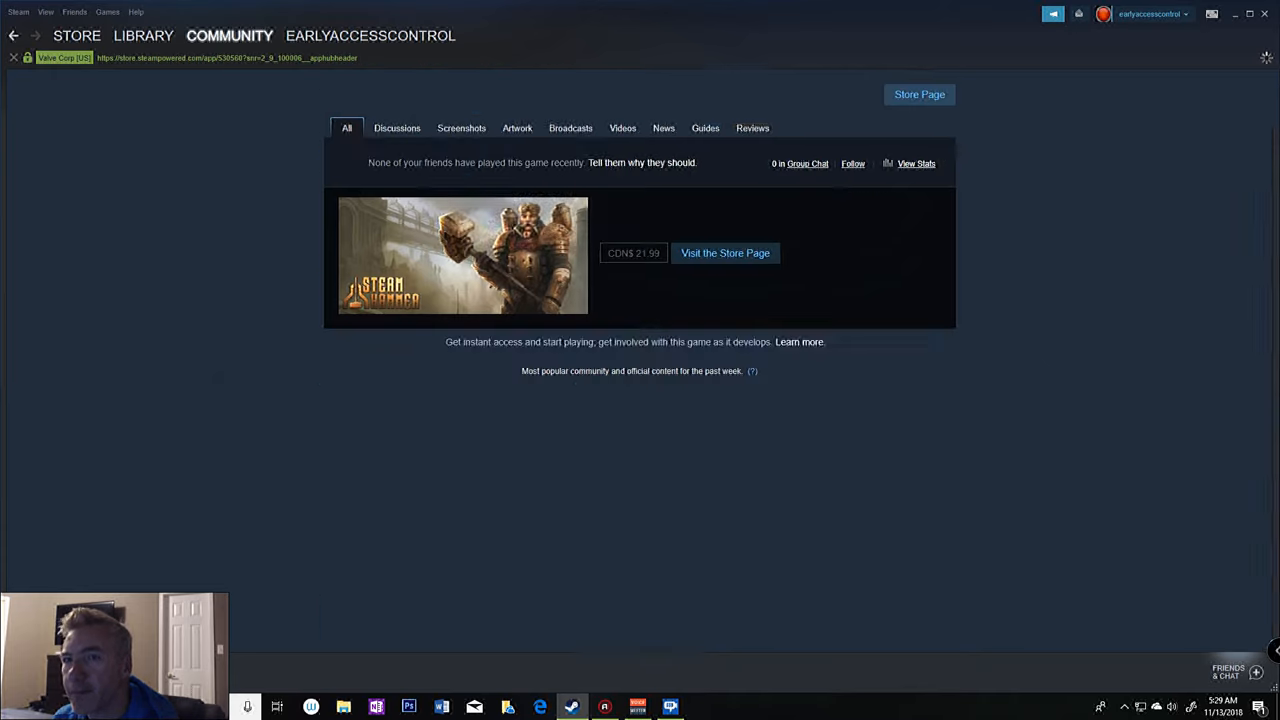
{"action": "left_click", "coordinate": [392, 128]}
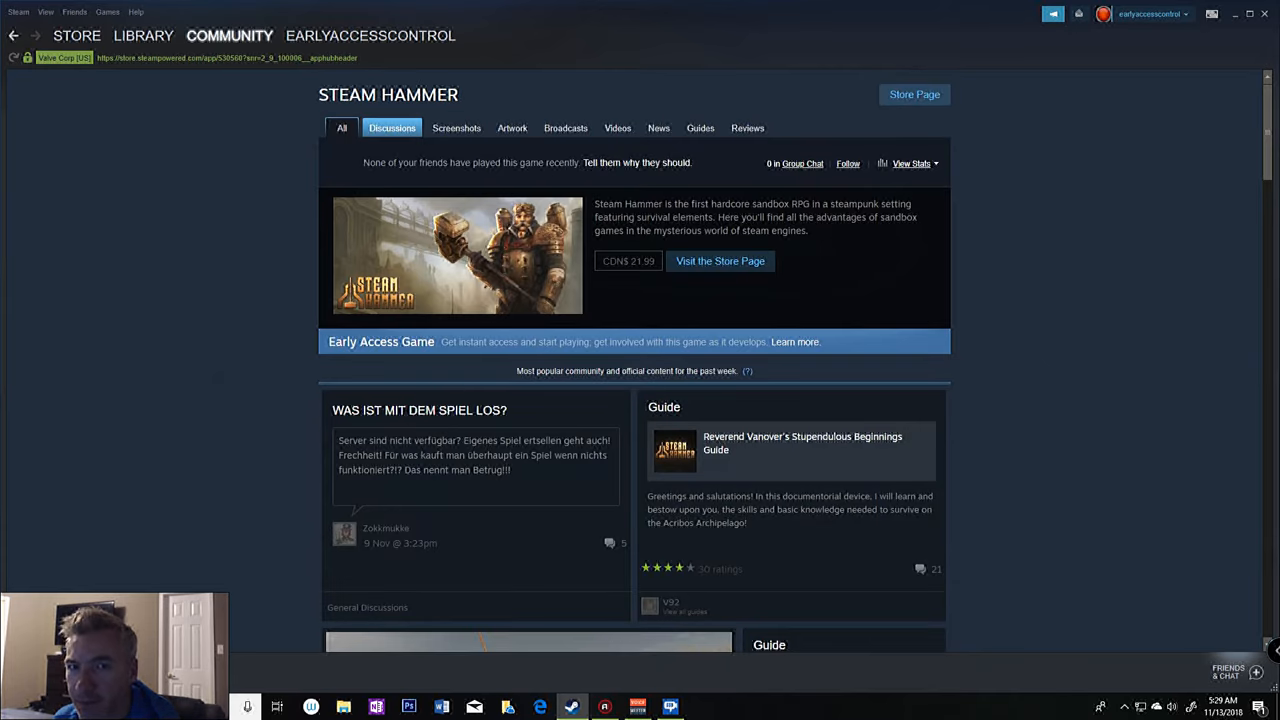
{"action": "left_click", "coordinate": [386, 128]}
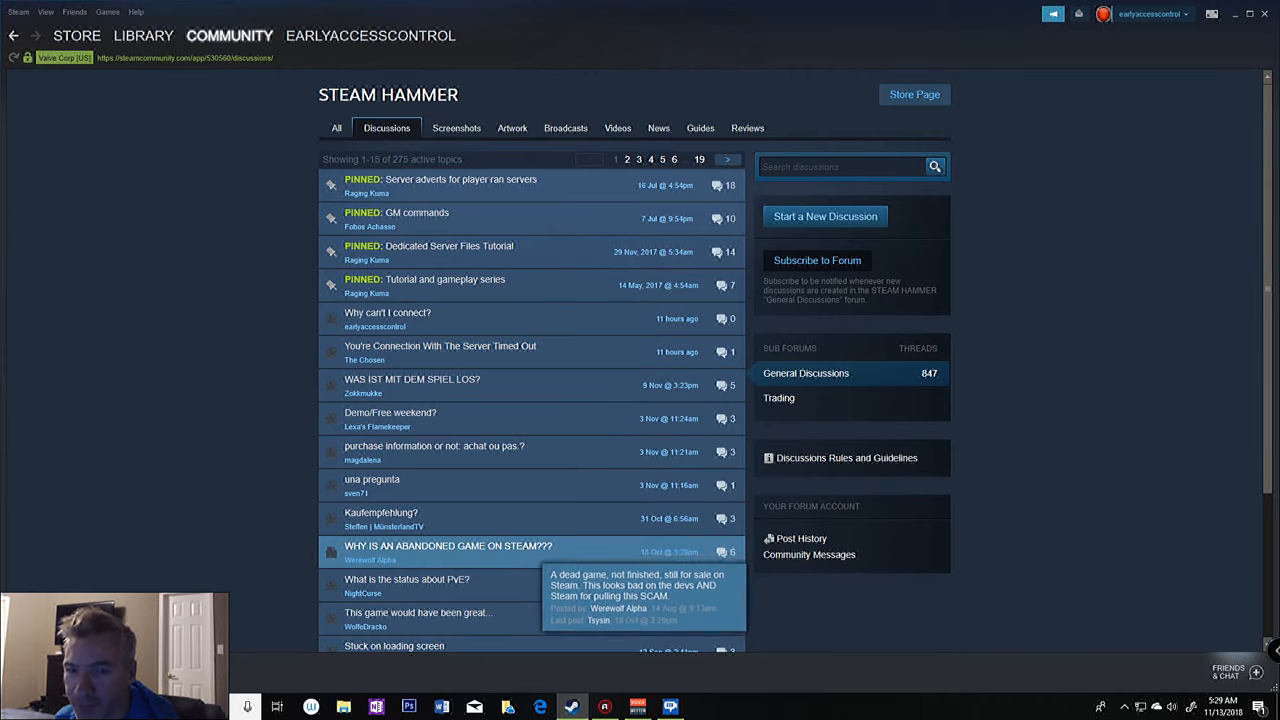
Step: Read the 'WHY IS AN ABANDONED GAME ON STEAM???' thread, ending on the BDSM store page
{"action": "left_click", "coordinate": [448, 544]}
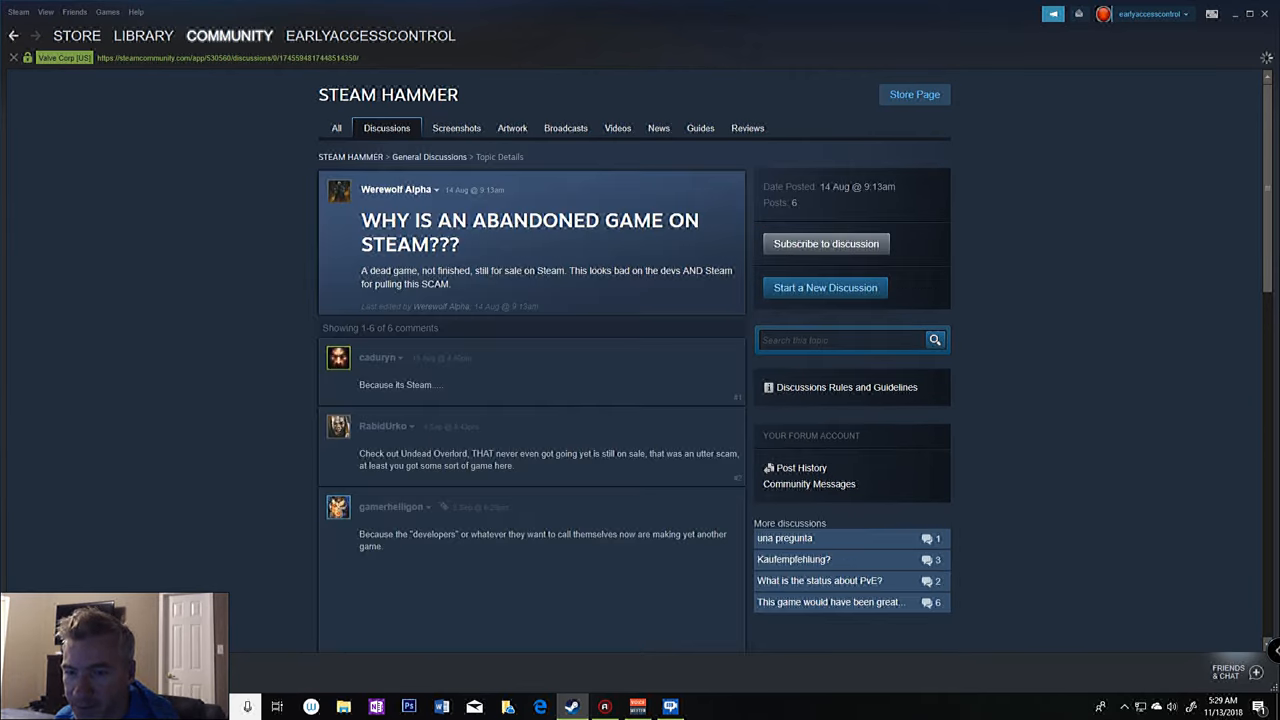
{"action": "scroll", "scroll_direction": "down", "scroll_amount": 3}
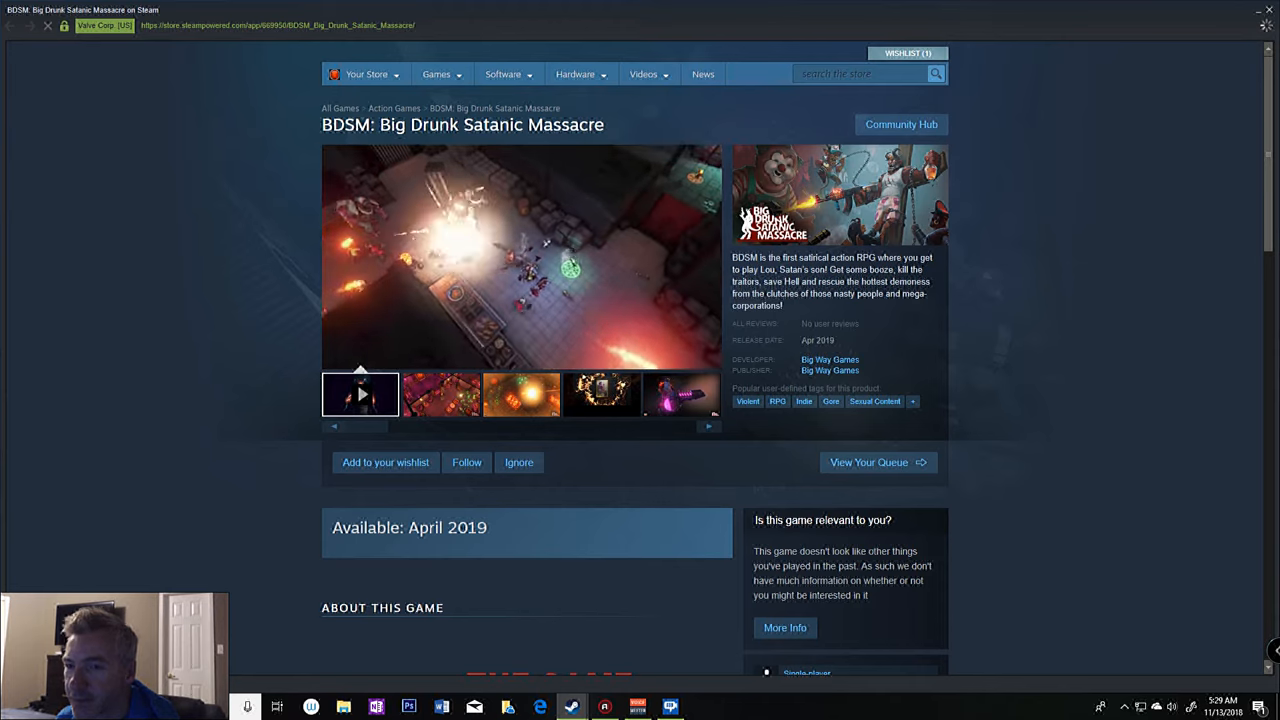
{"action": "scroll", "scroll_direction": "down", "scroll_amount": 3}
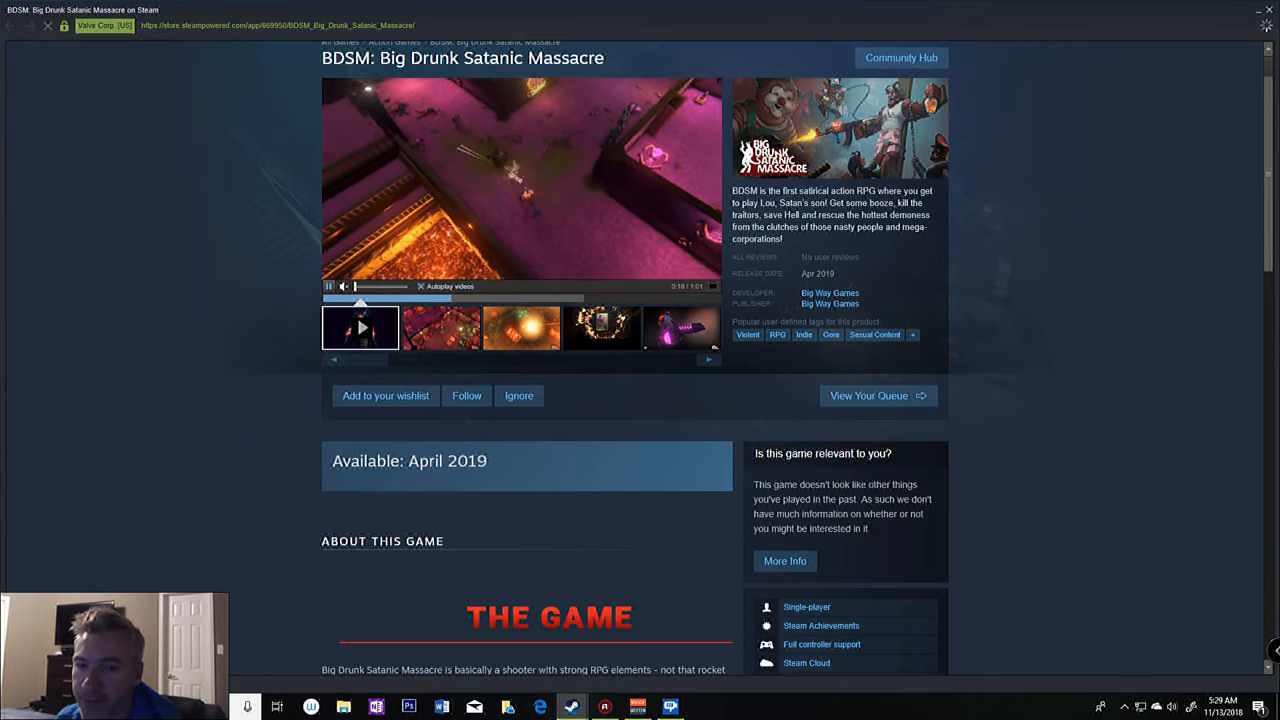